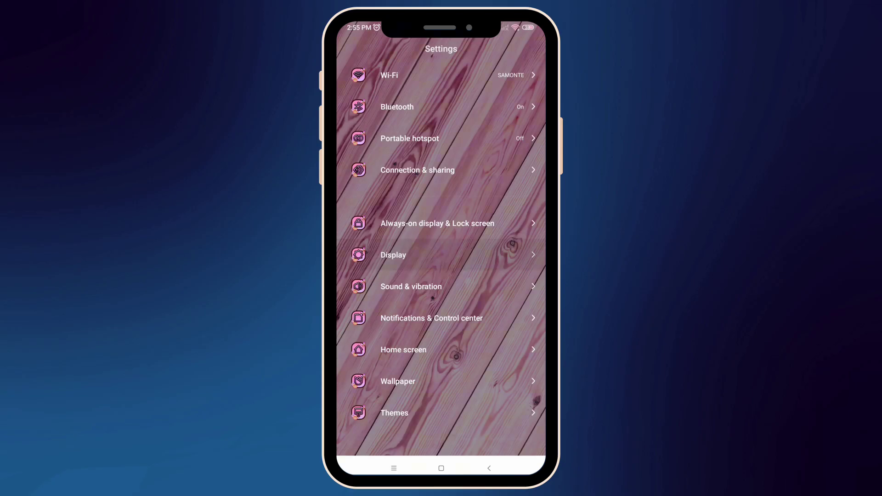
Set the system text size to XXL from Display settings and return to the Display page
left_click(393, 255)
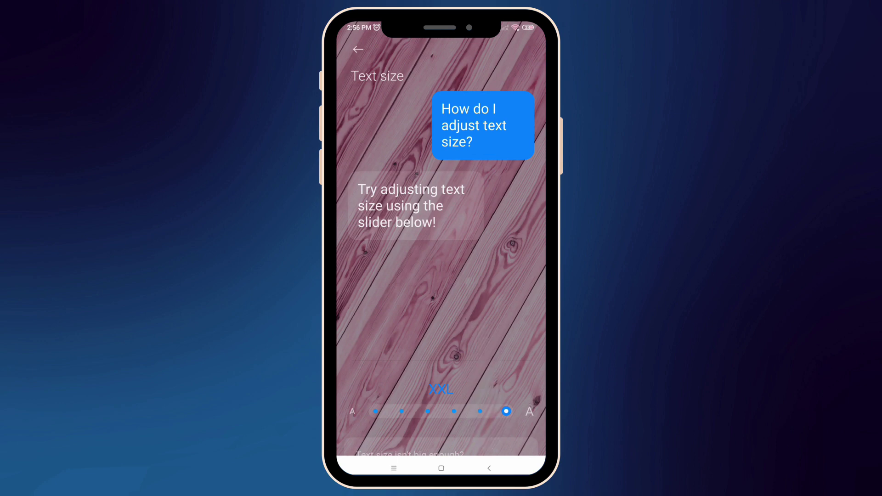
left_click(357, 50)
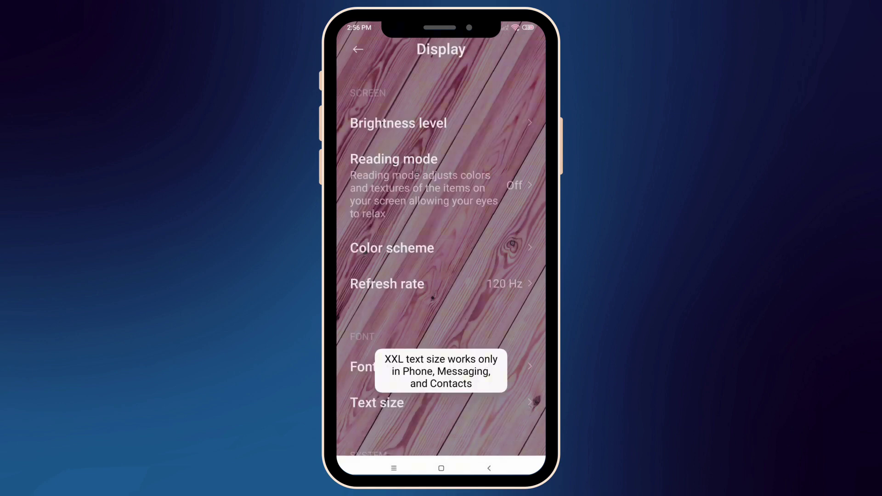
scroll("down", 3)
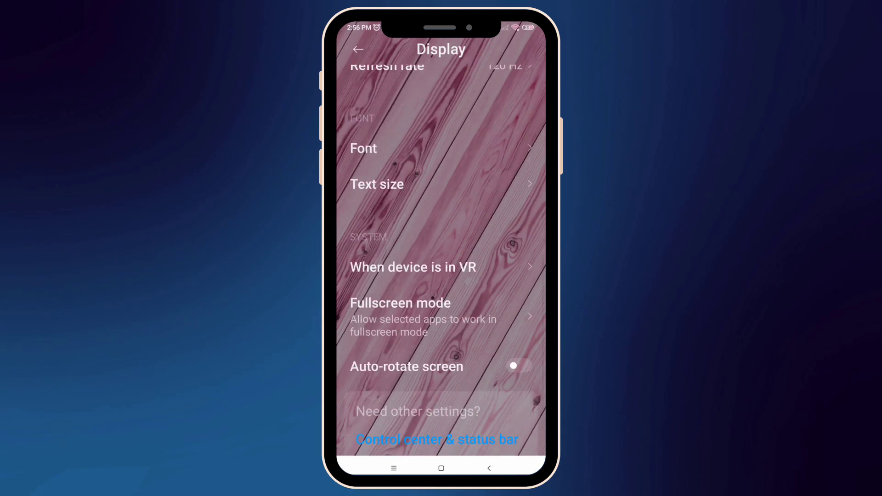